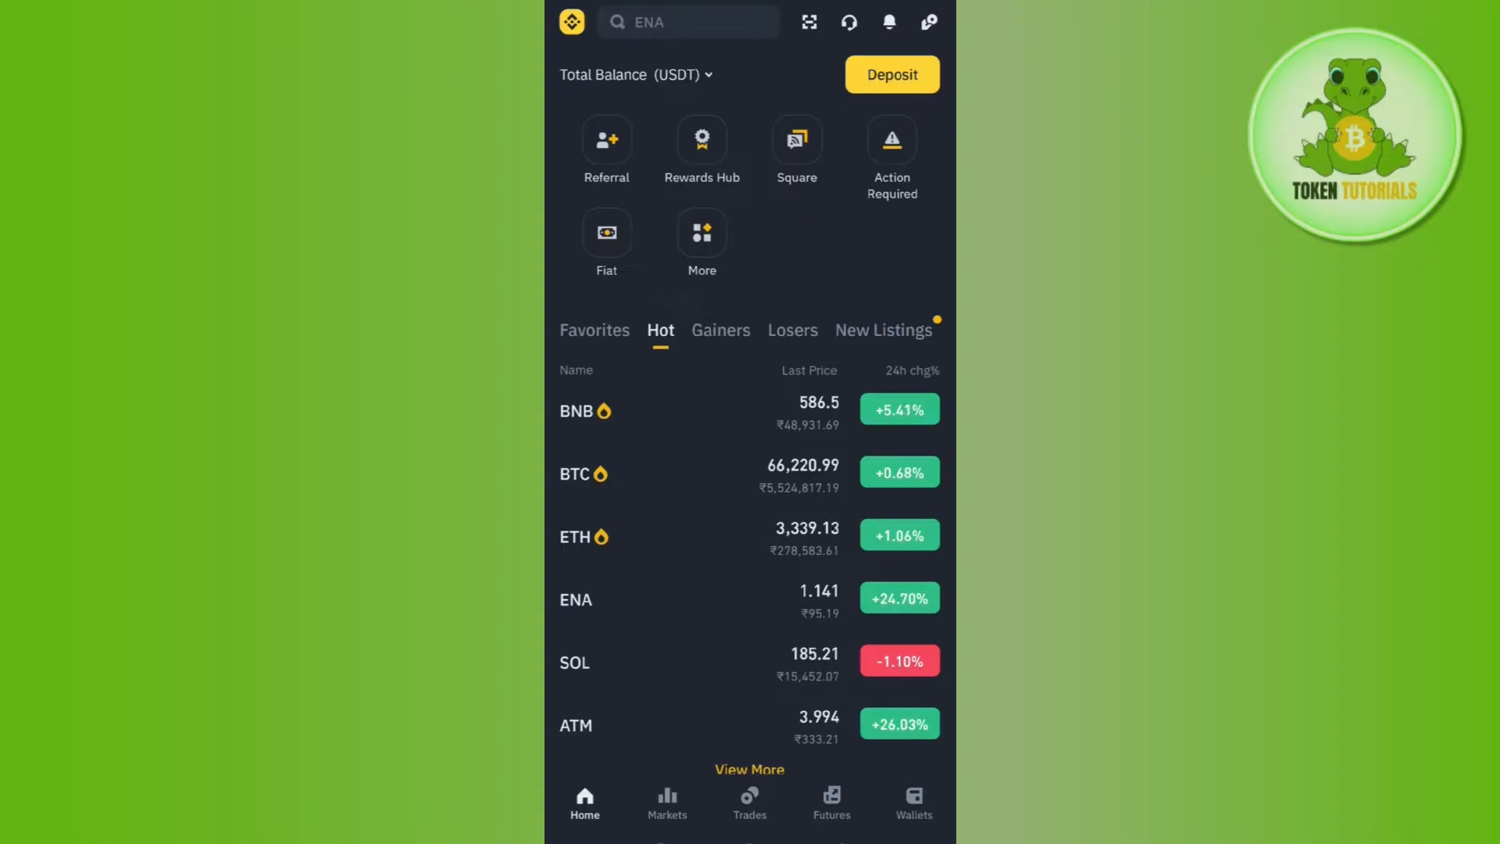
- Reach the Wallets Overview listing Spot, Funding, Earn and Futures accounts via a detour through Home
{"action": "left_click", "coordinate": [913, 802]}
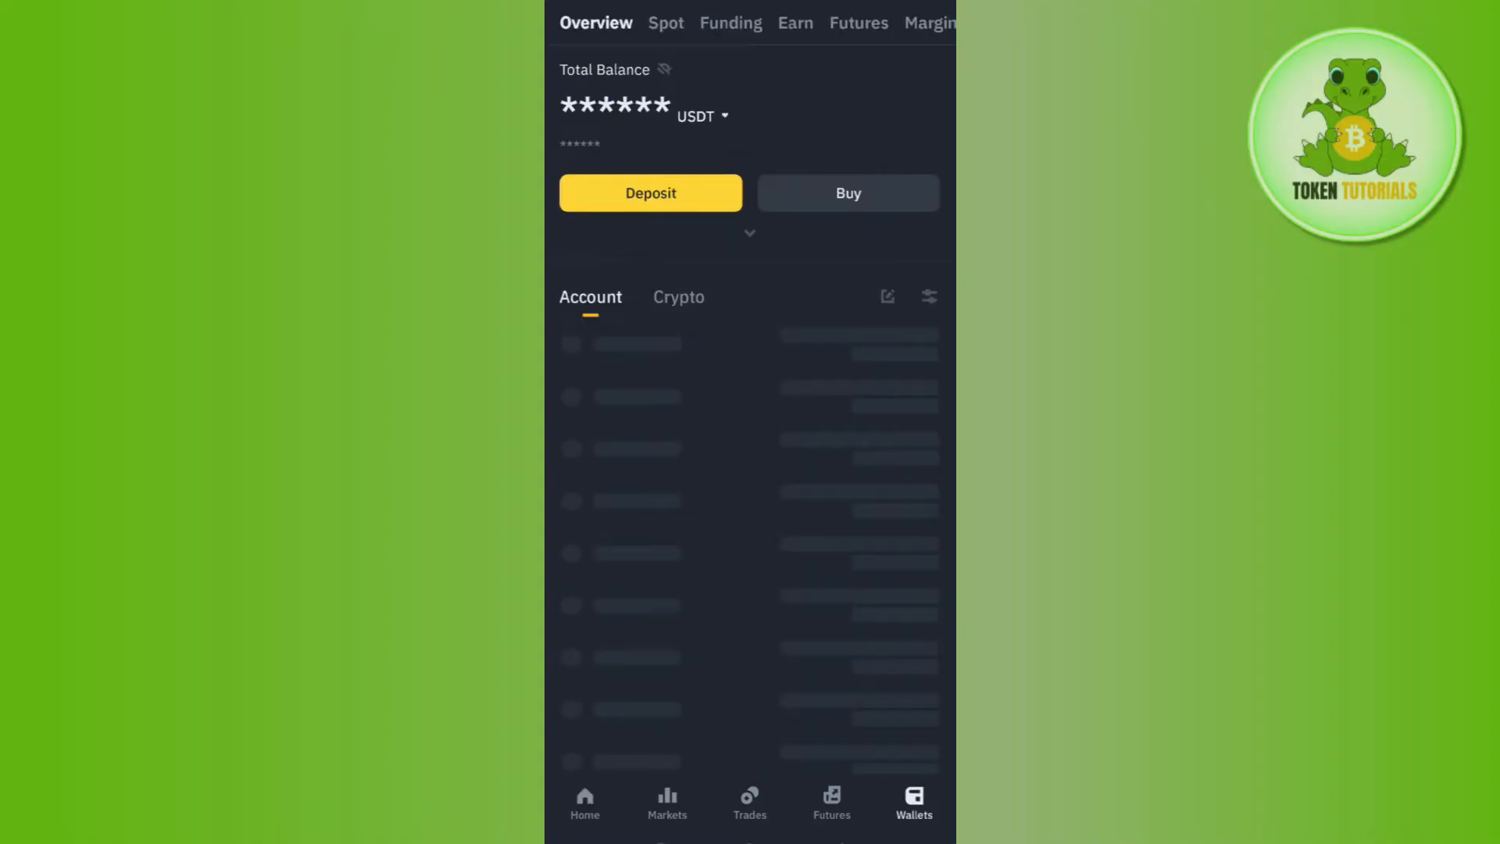
{"action": "left_click", "coordinate": [583, 802]}
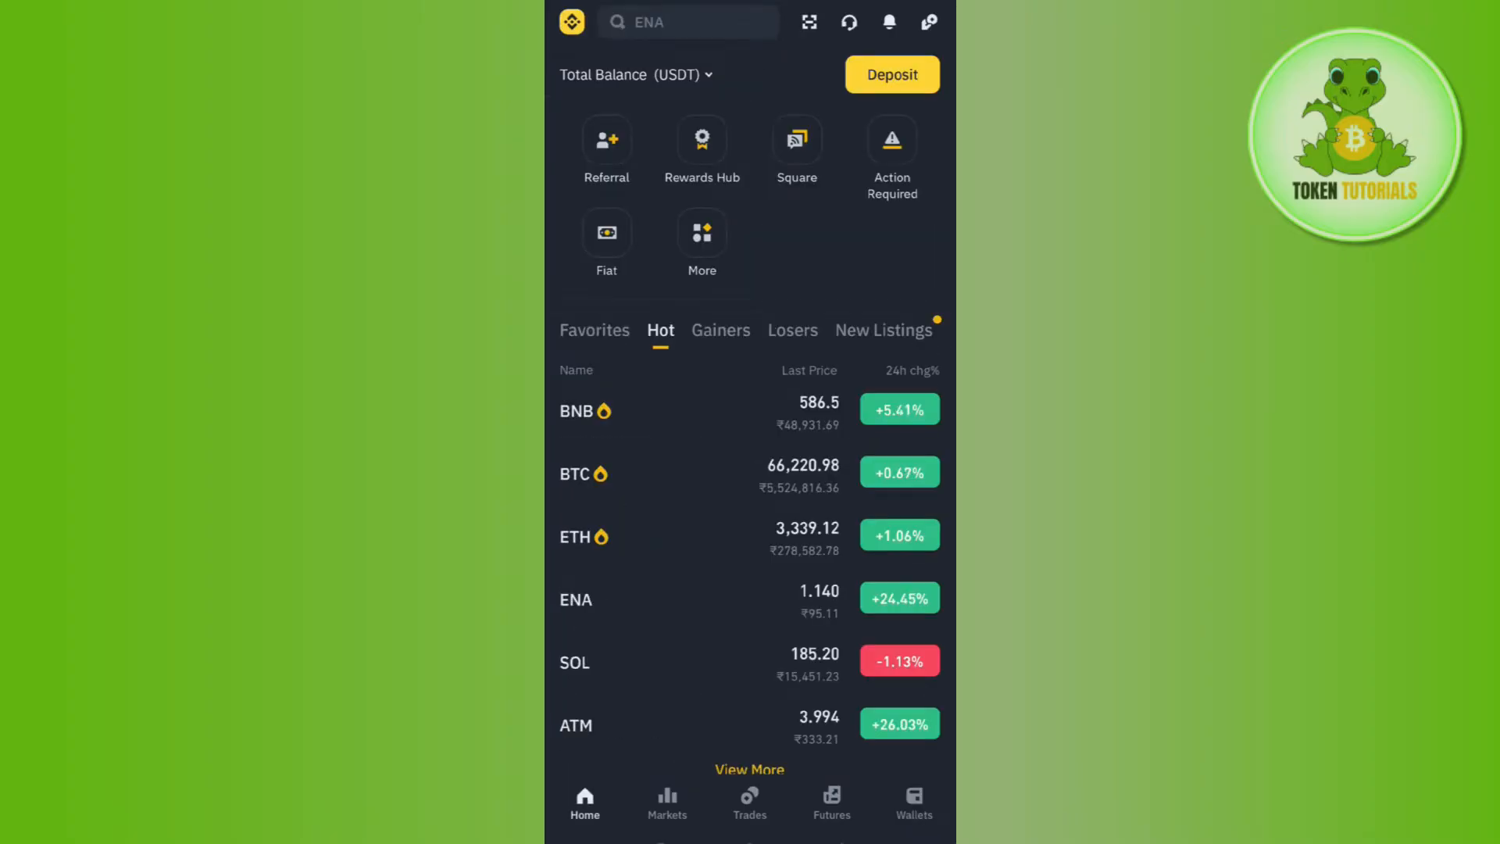
{"action": "left_click", "coordinate": [913, 804]}
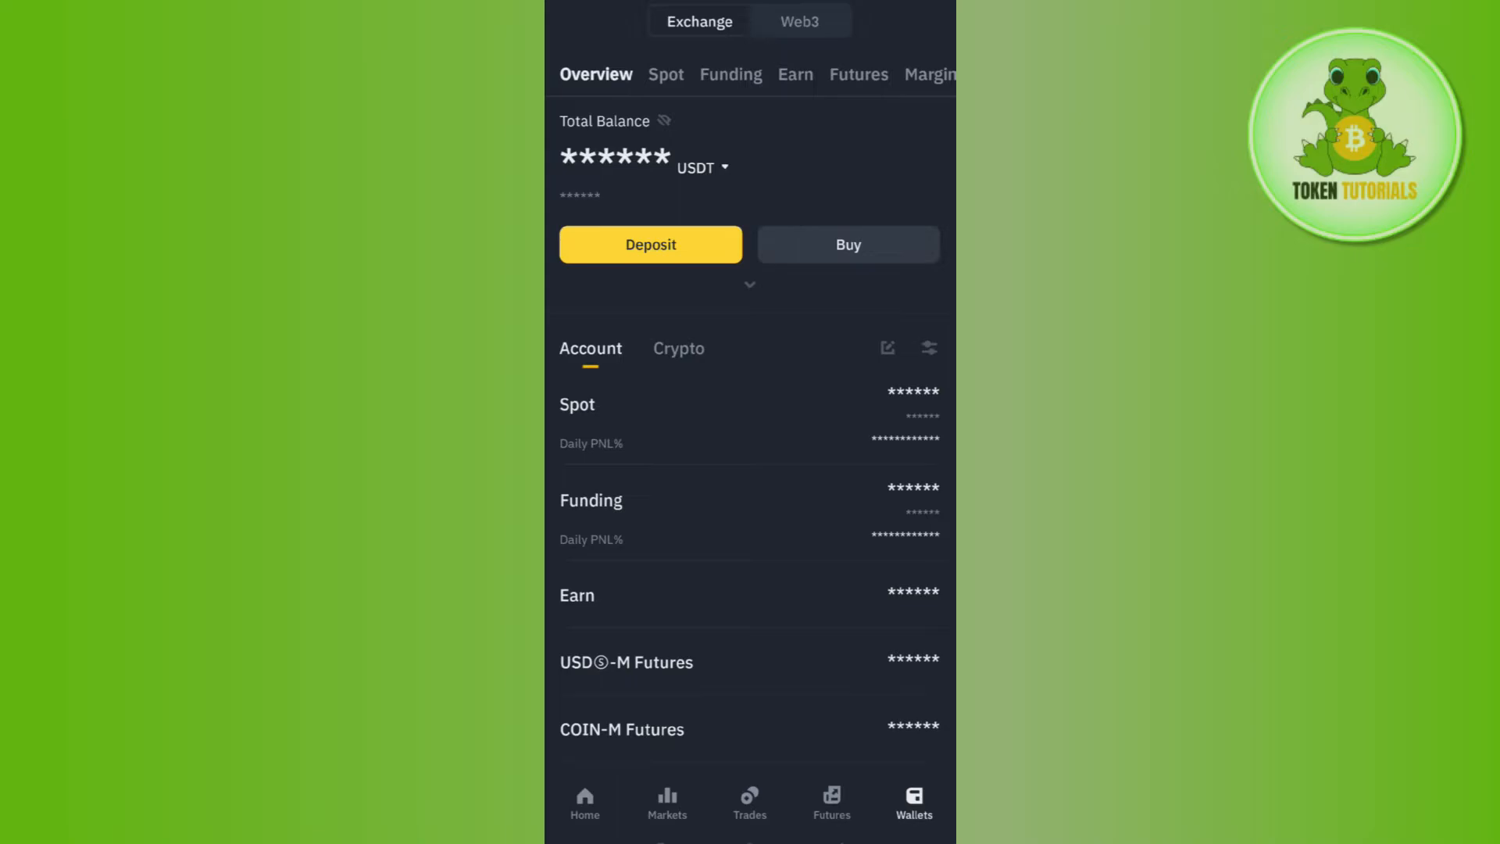
- Show the Spot balances and bring up the USDT asset page with its trading history
{"action": "left_click", "coordinate": [666, 75]}
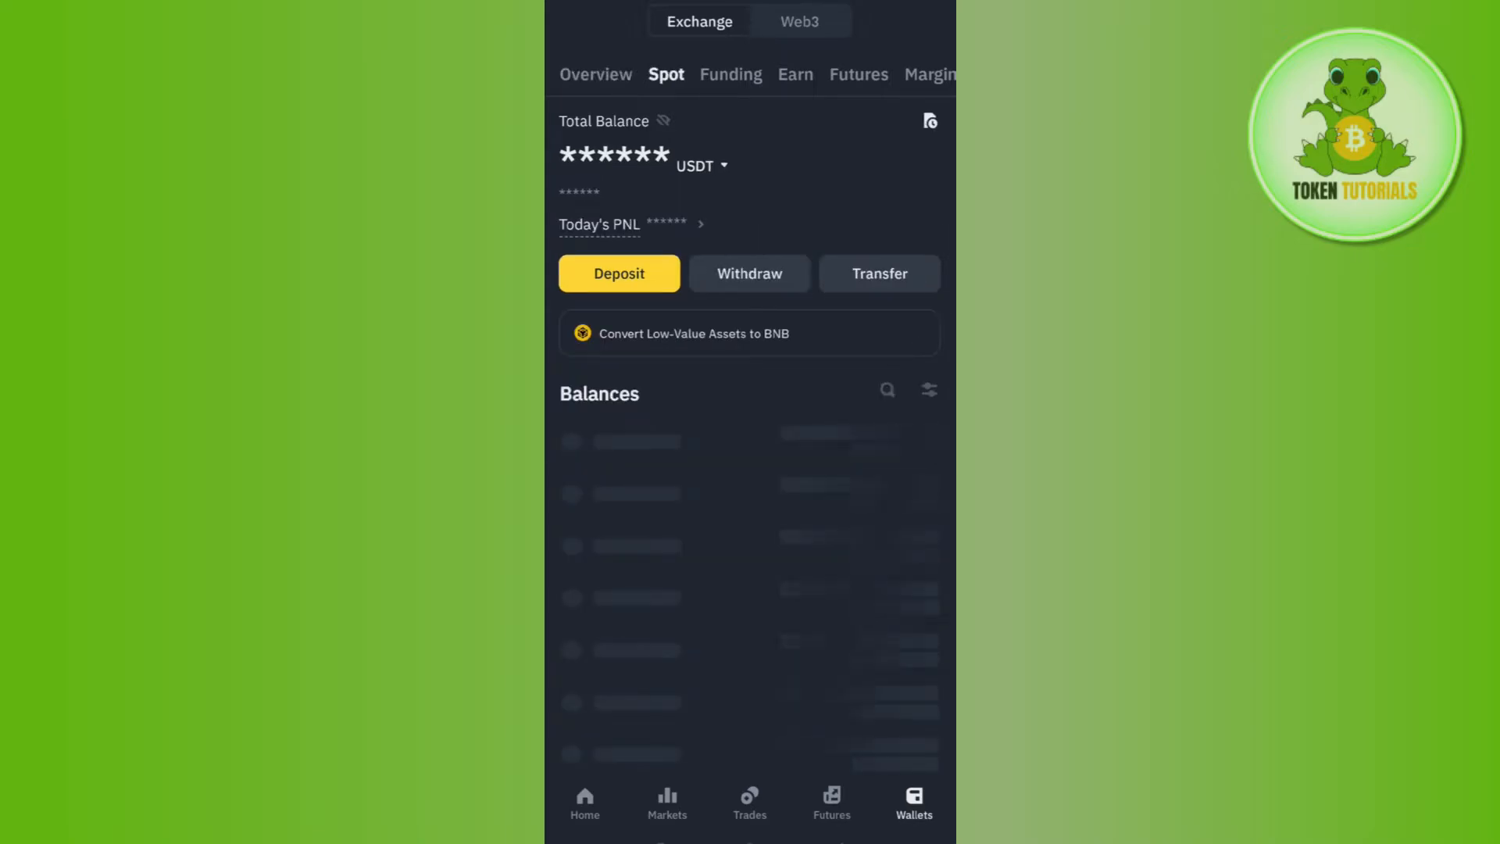
{"action": "scroll", "scroll_direction": "down", "scroll_amount": 3}
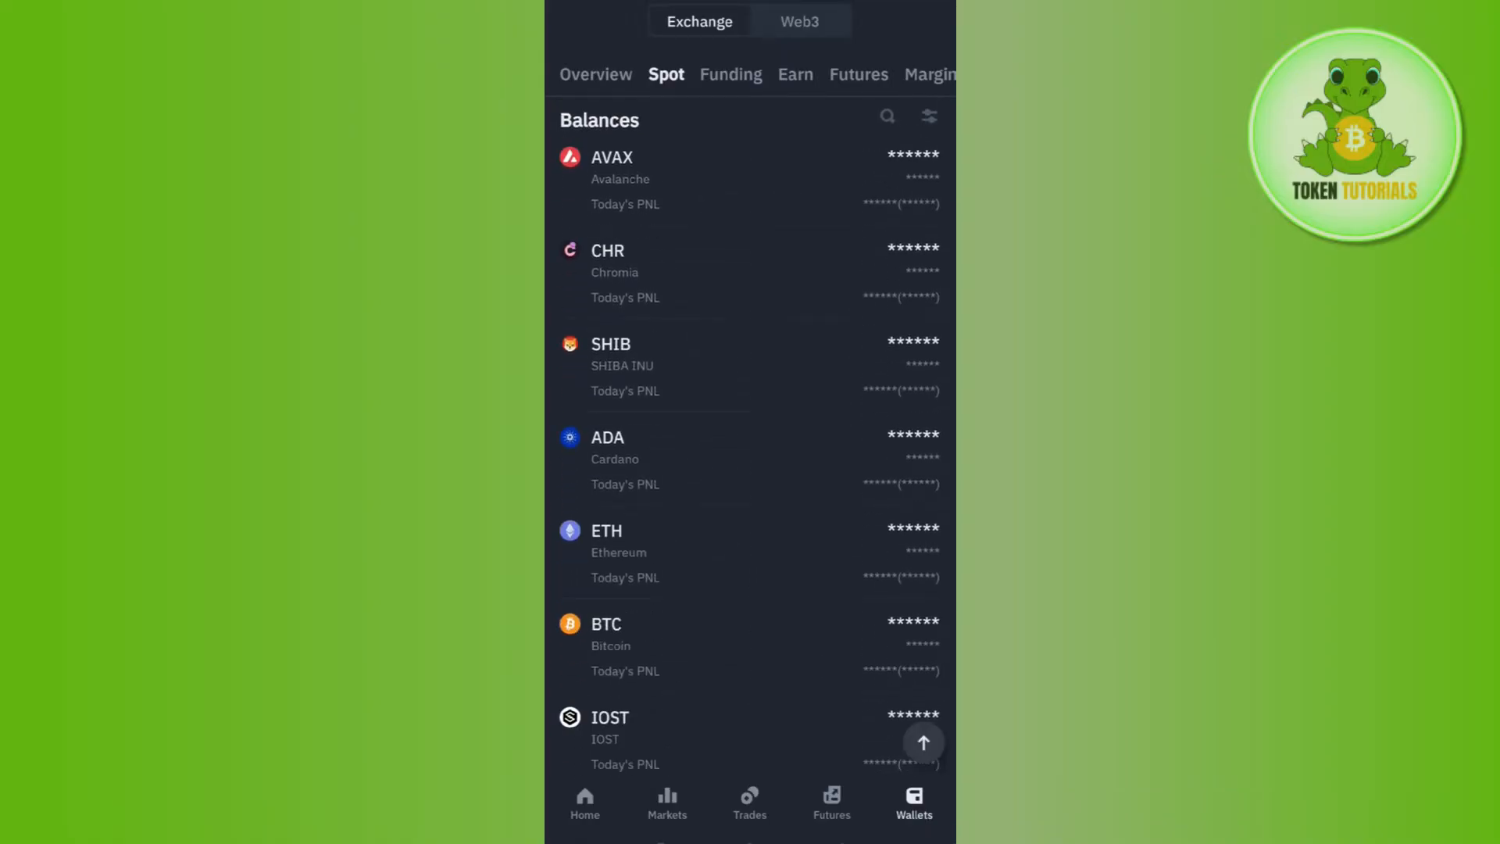
{"action": "scroll", "scroll_direction": "down", "scroll_amount": 3}
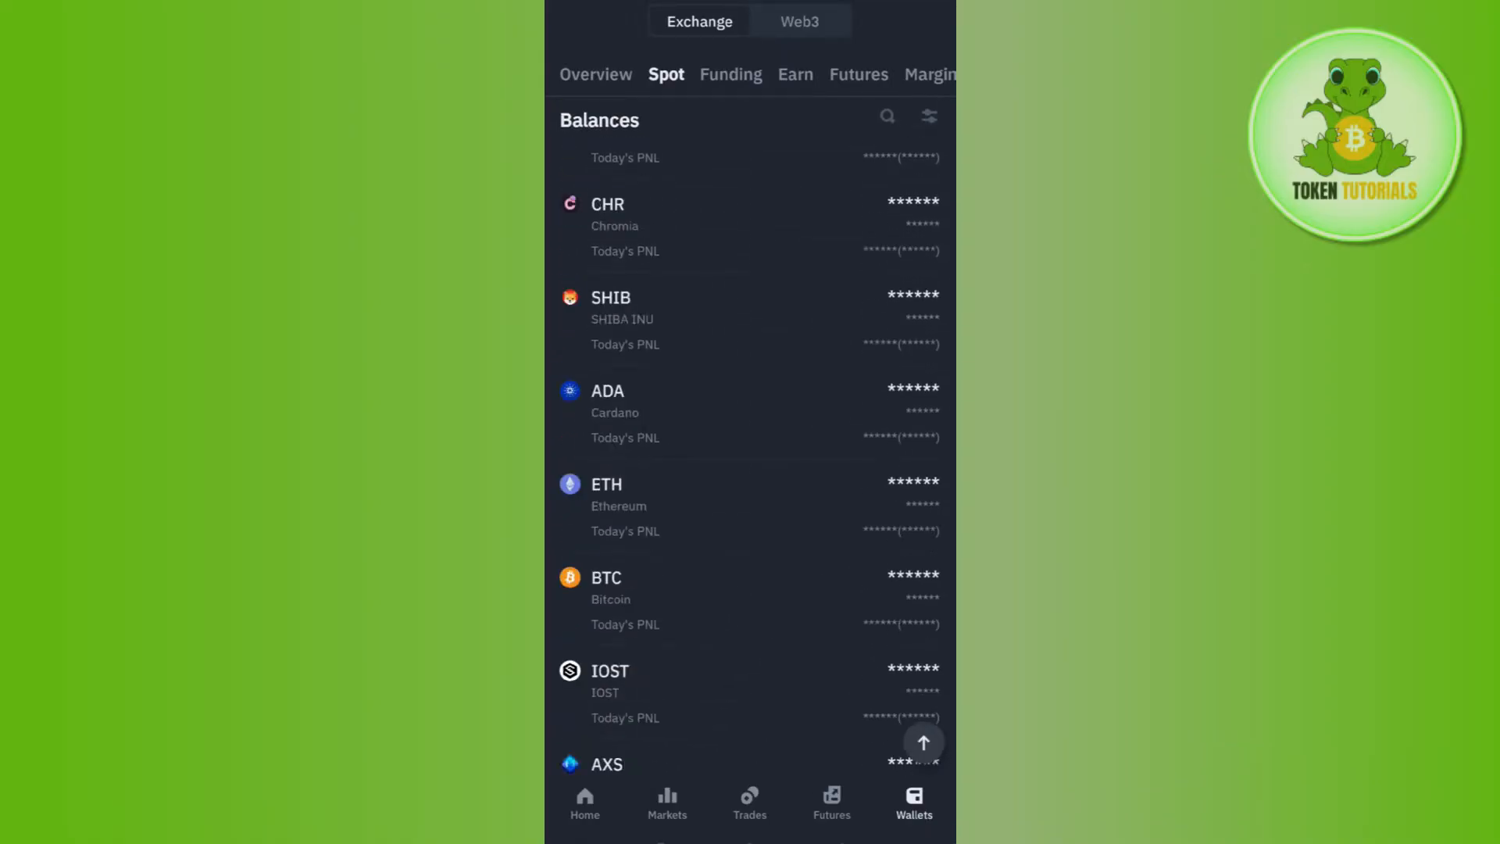
{"action": "scroll", "scroll_direction": "down", "scroll_amount": 3}
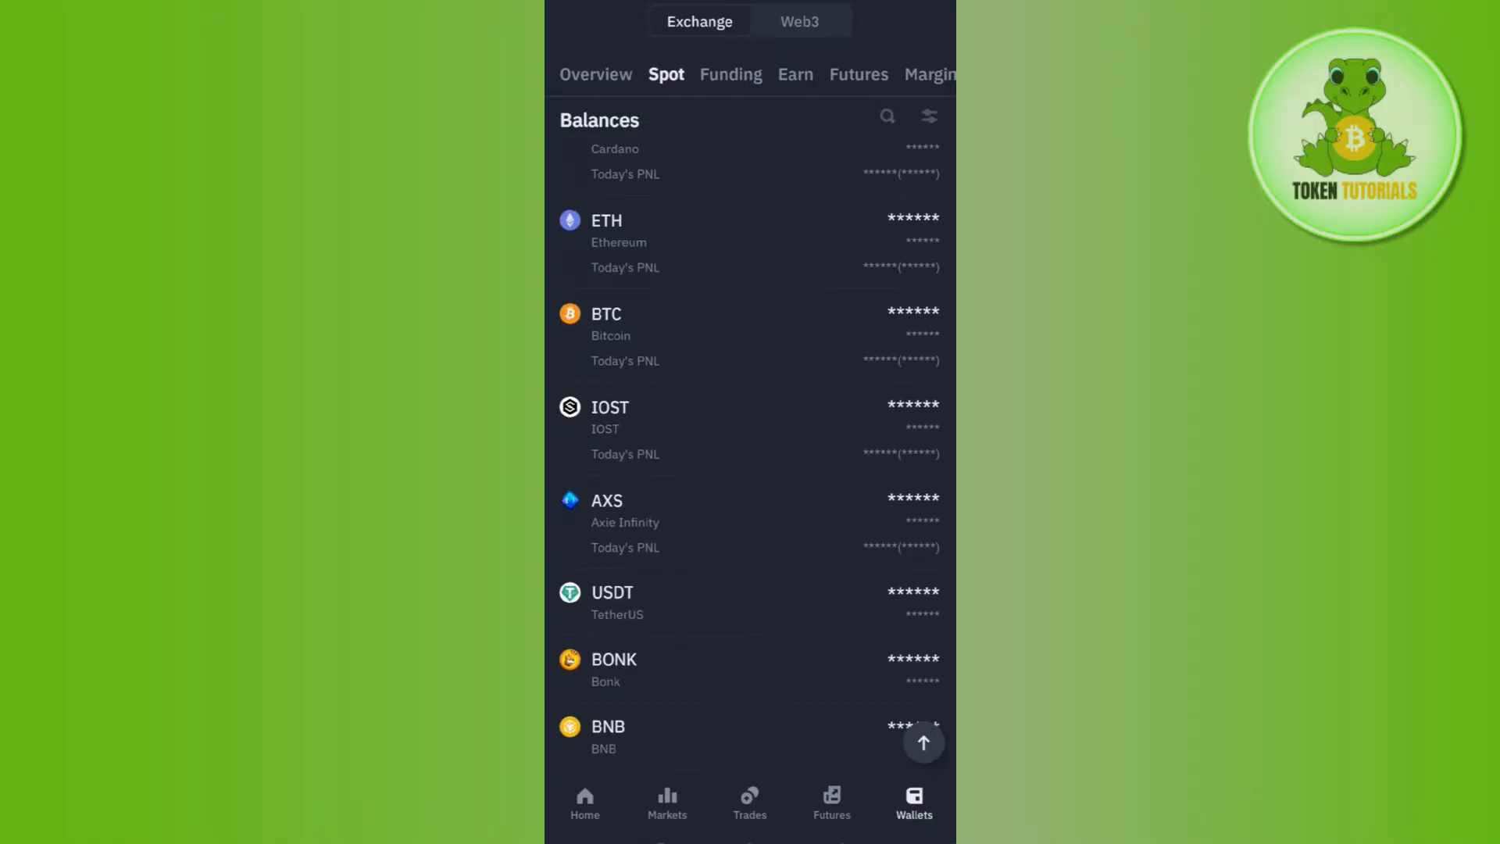
{"action": "left_click", "coordinate": [612, 604]}
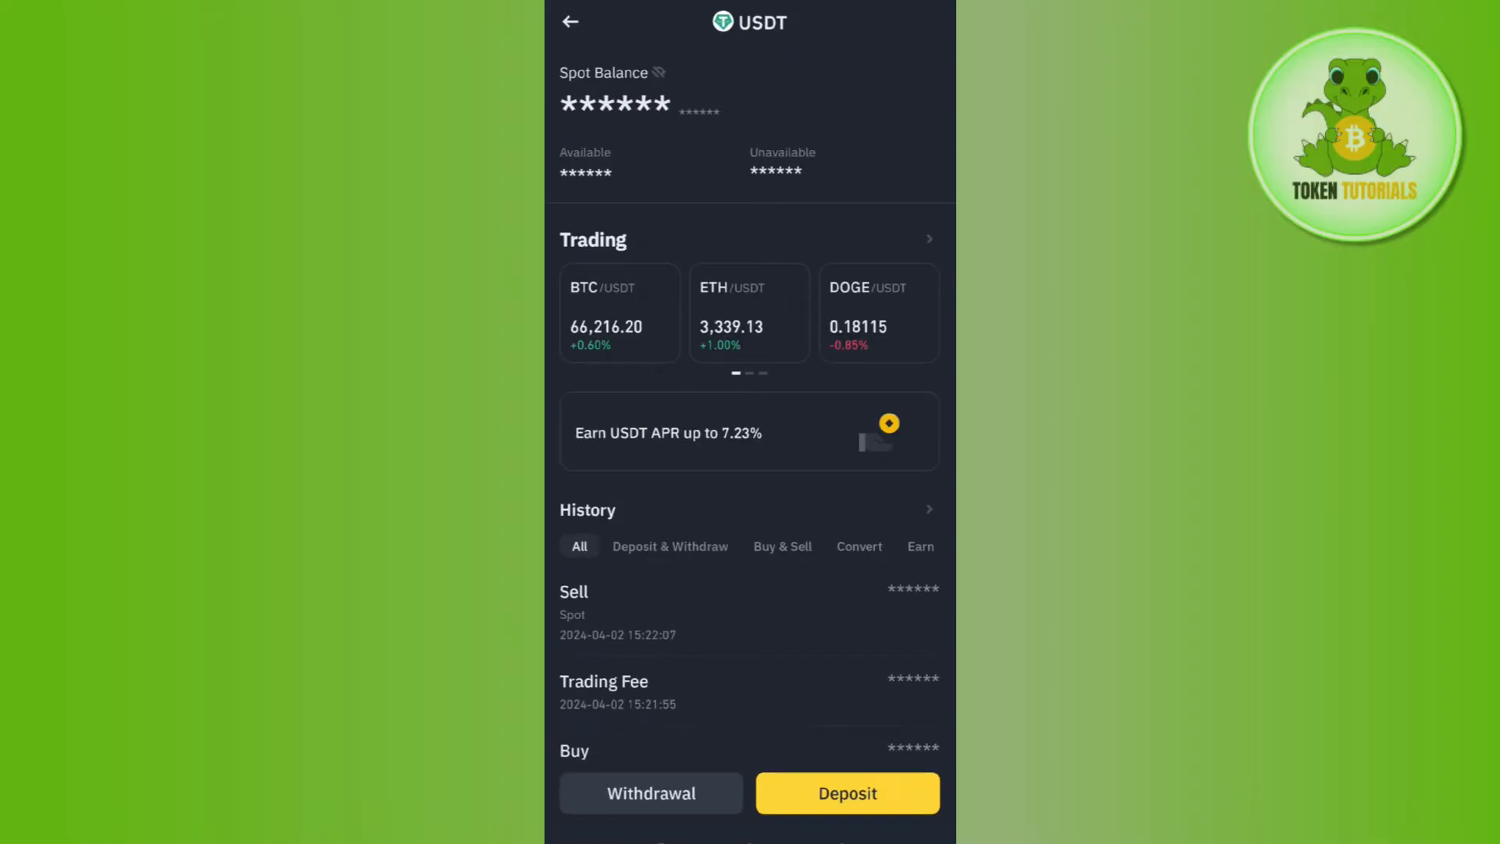
- Start a USDT withdrawal via Crypto Network, then switch to the Phantom wallet for the address
{"action": "left_click", "coordinate": [650, 794]}
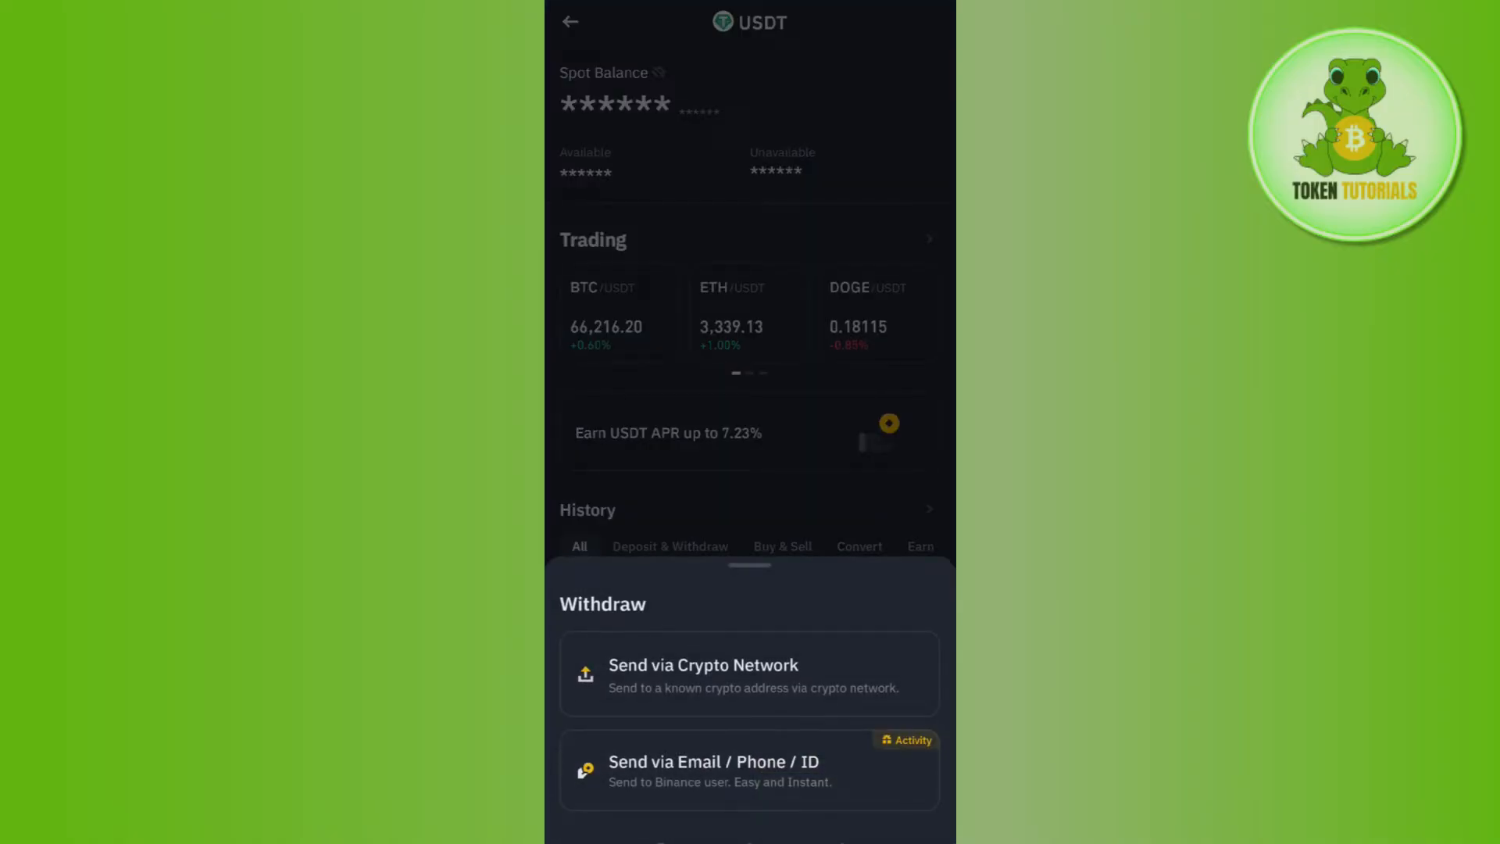
{"action": "left_click", "coordinate": [749, 673]}
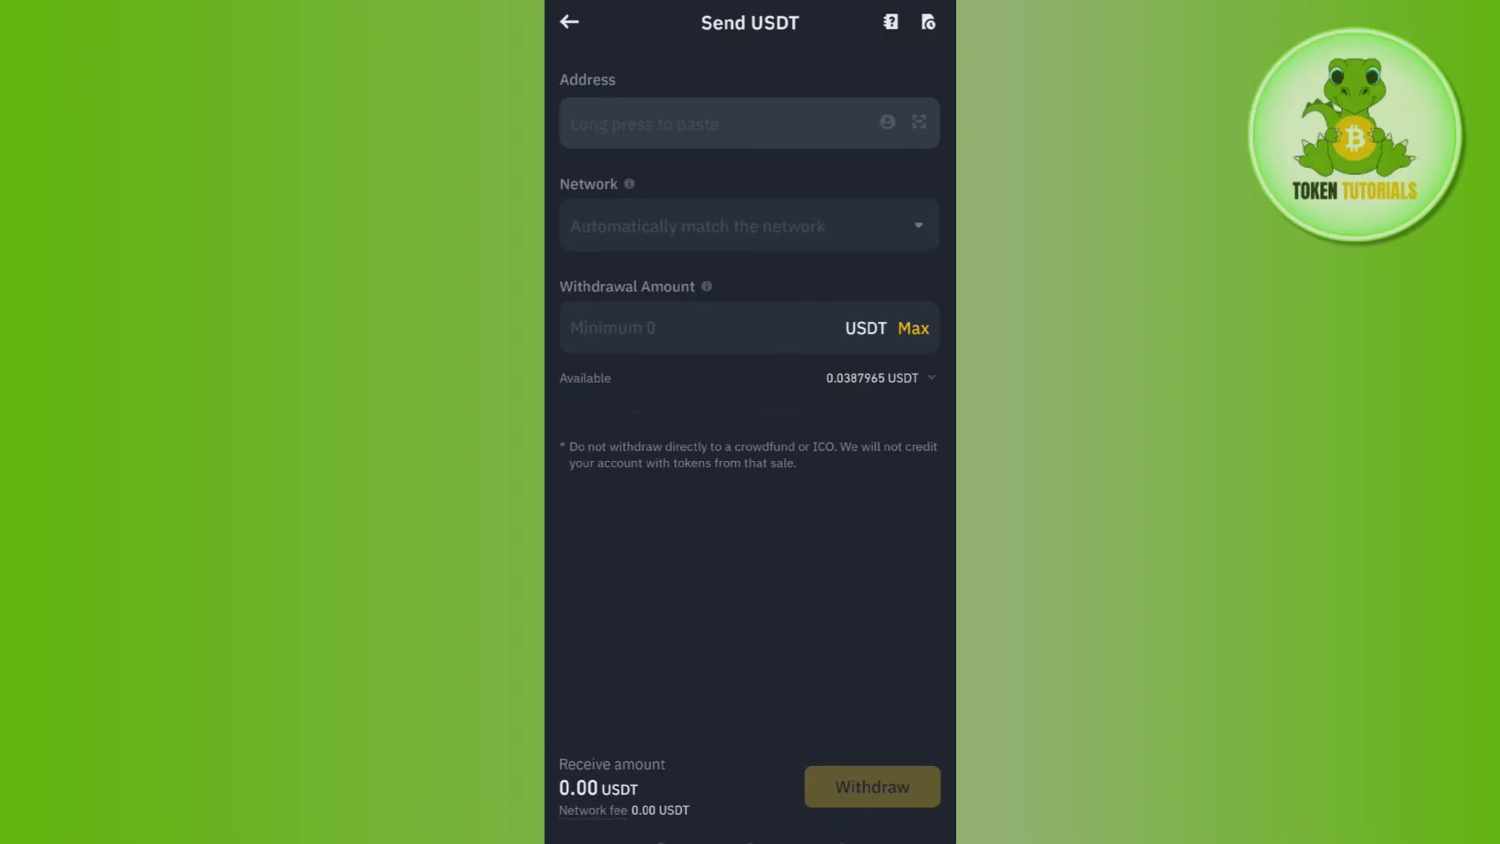
{"action": "left_click", "coordinate": [569, 22]}
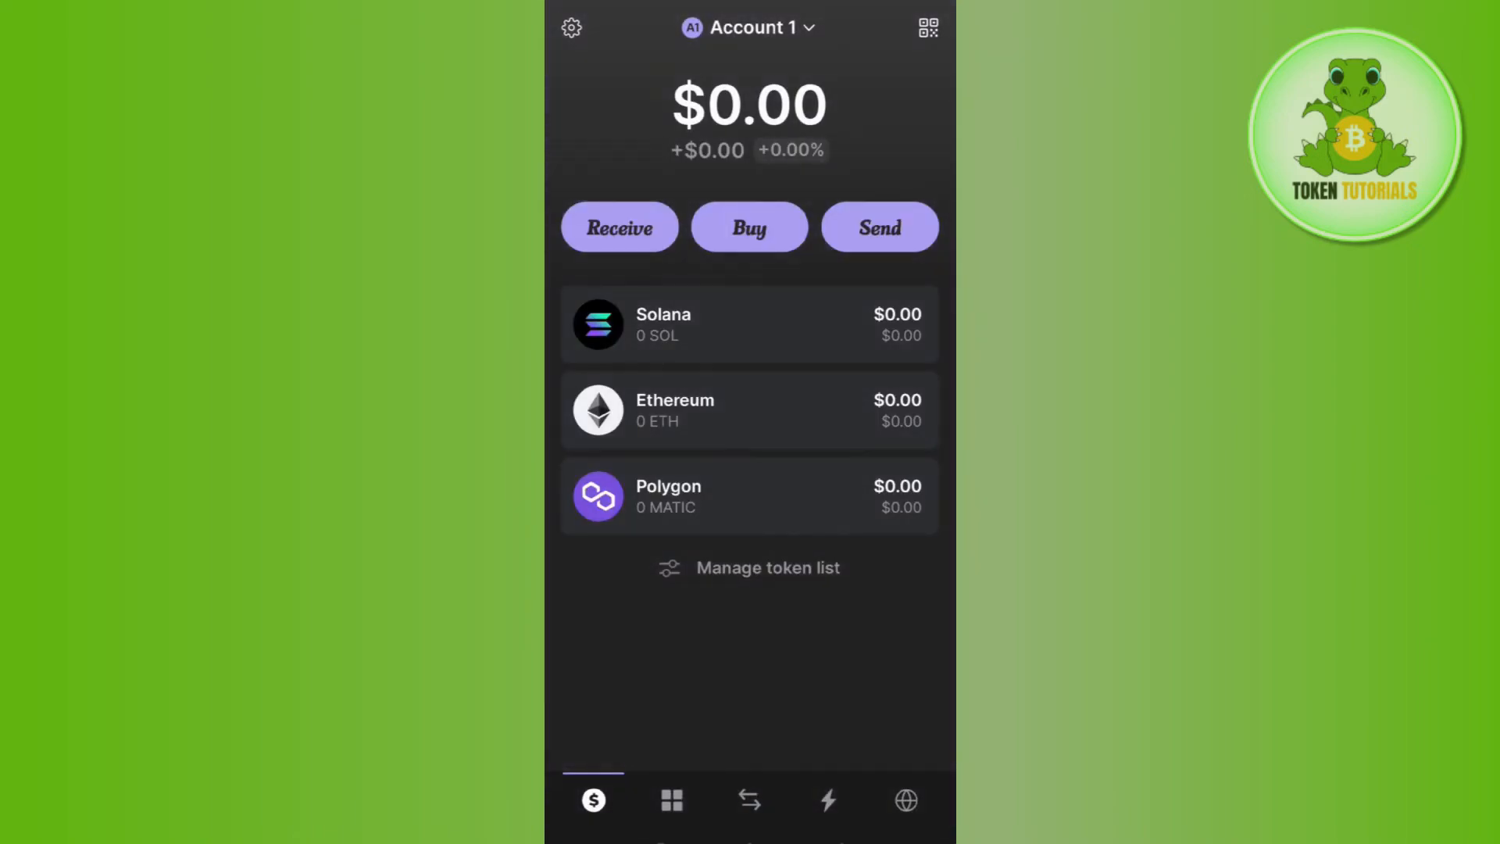
{"action": "left_click", "coordinate": [878, 227]}
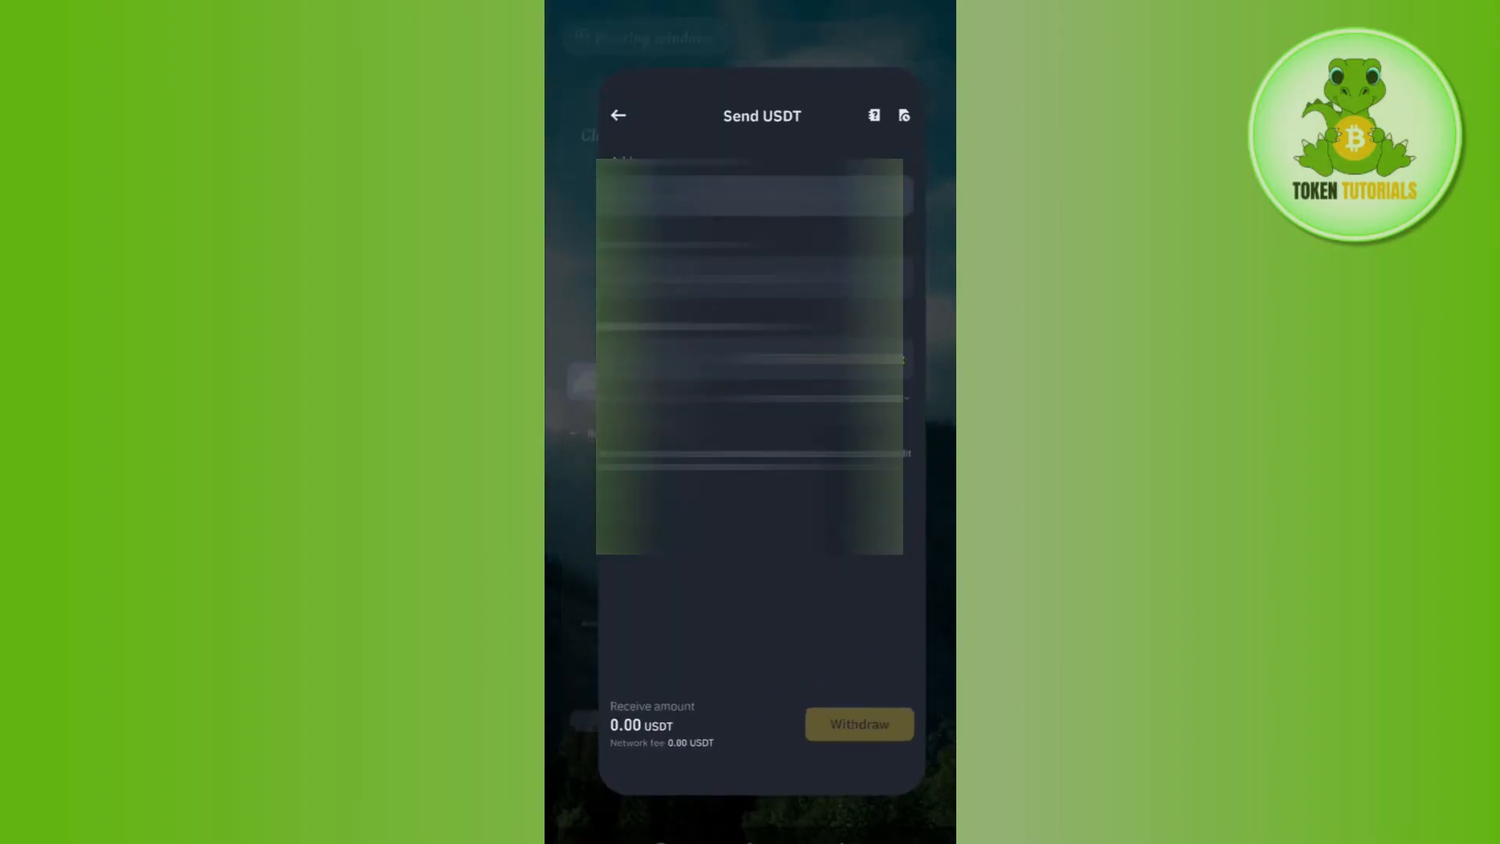